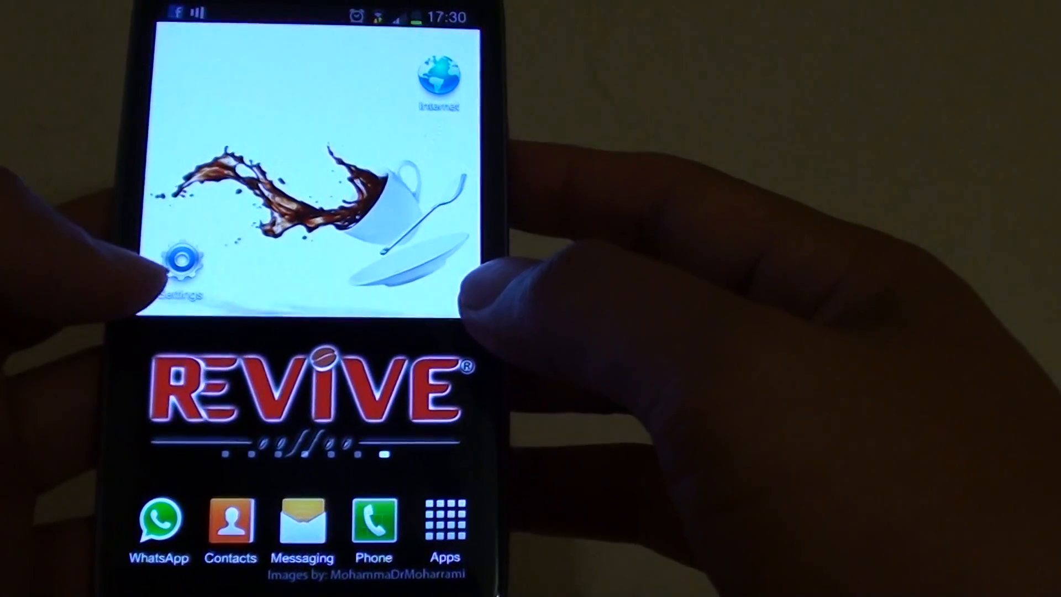
- Open Settings from the home screen shortcut
left_click(179, 264)
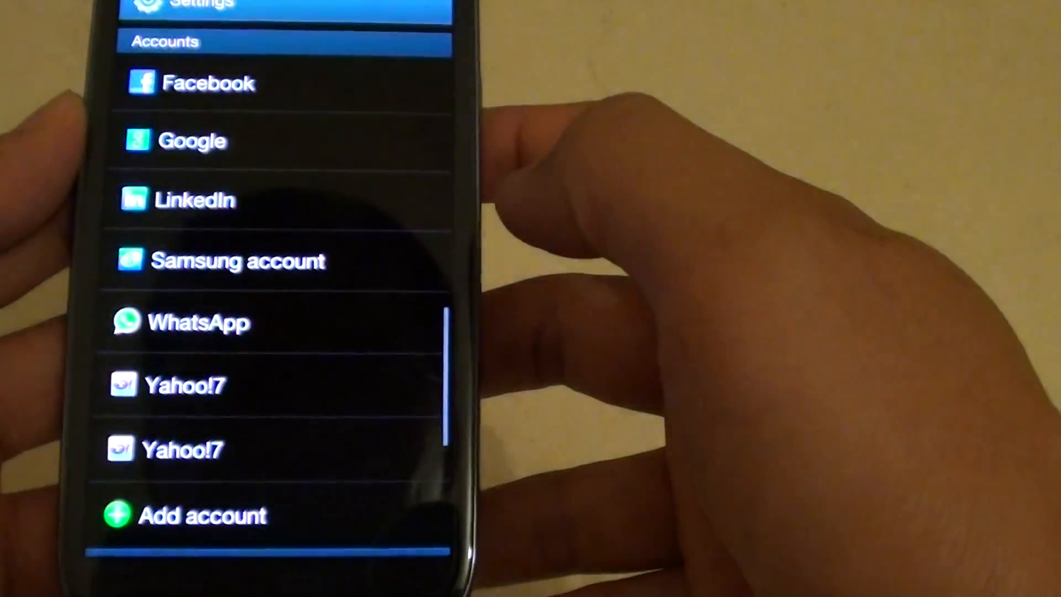
- Scroll the Settings list toward the Accounts section containing Facebook
scroll("down", 3)
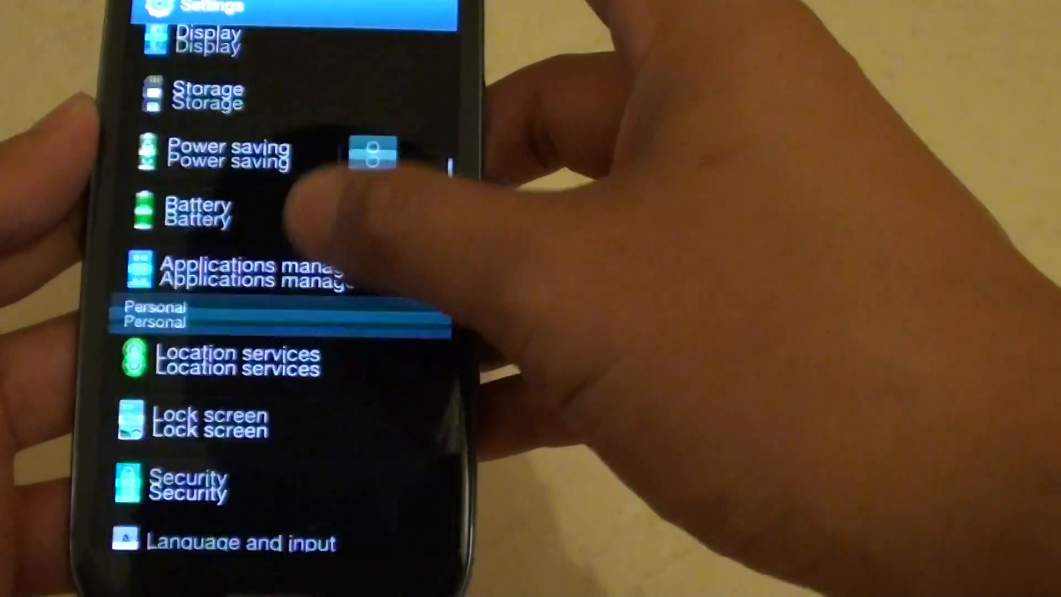